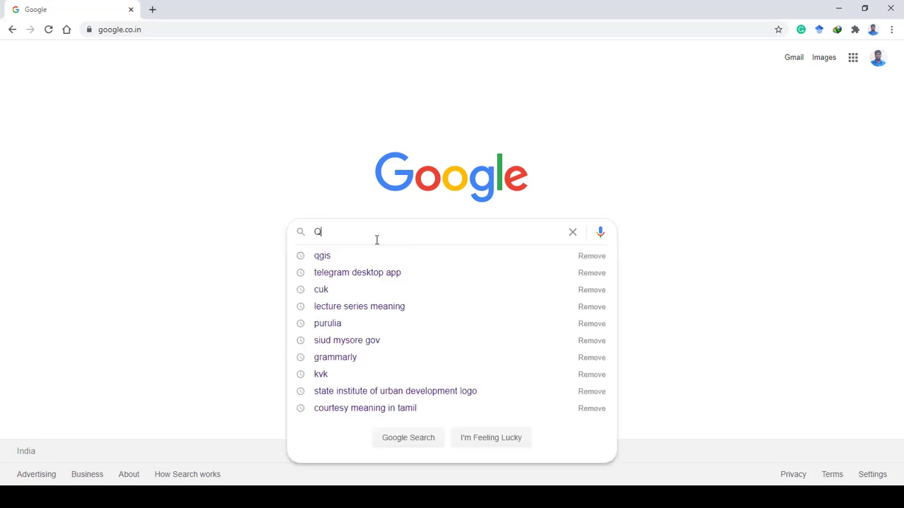
Search Google for 'QGIS'.
{"action": "type", "text": "QGIS"}
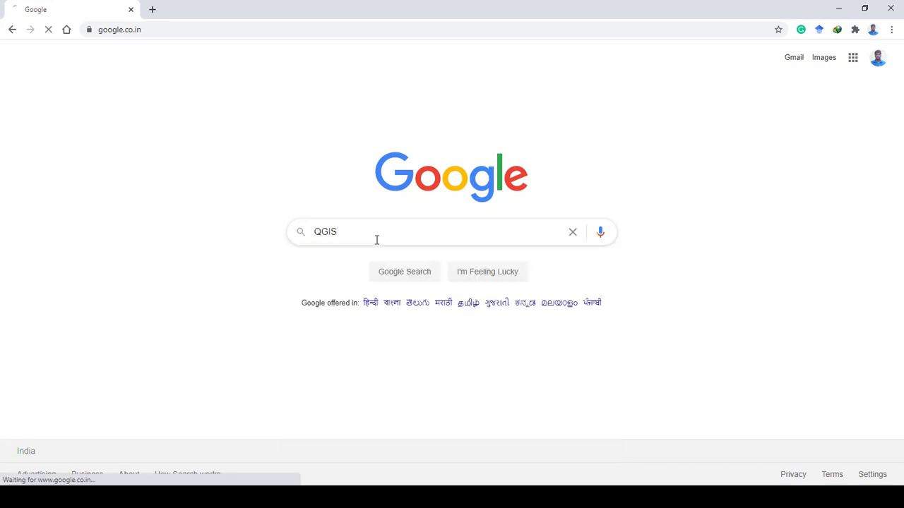
{"action": "left_click", "coordinate": [404, 271]}
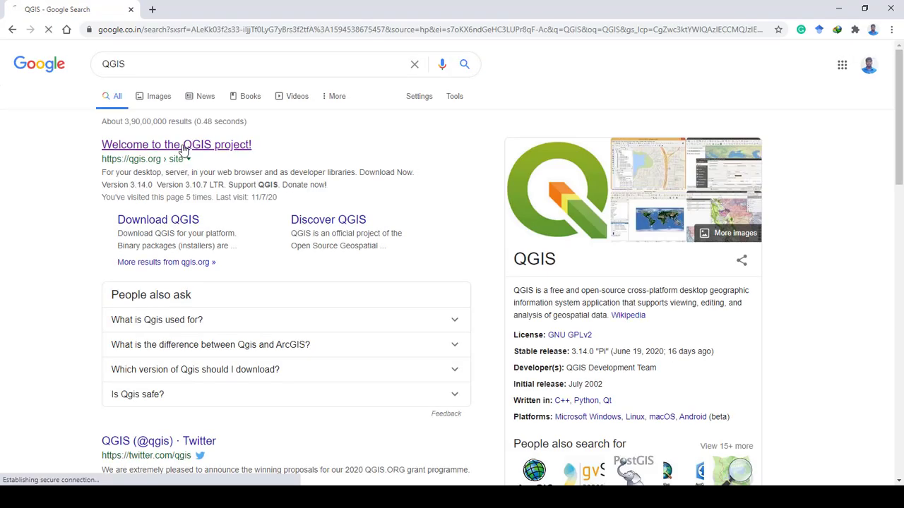
Go from the 'Welcome to the QGIS project!' result to the All Releases downloads list.
{"action": "left_click", "coordinate": [176, 144]}
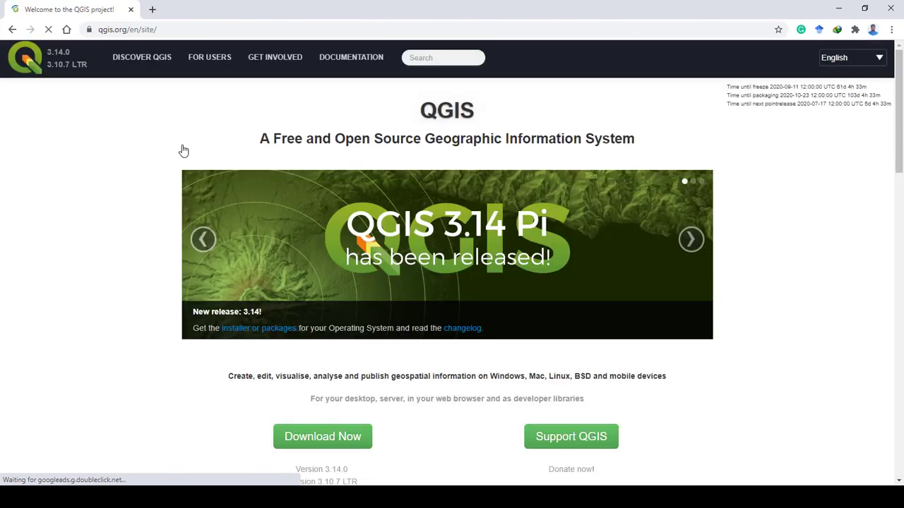
{"action": "left_click", "coordinate": [322, 436]}
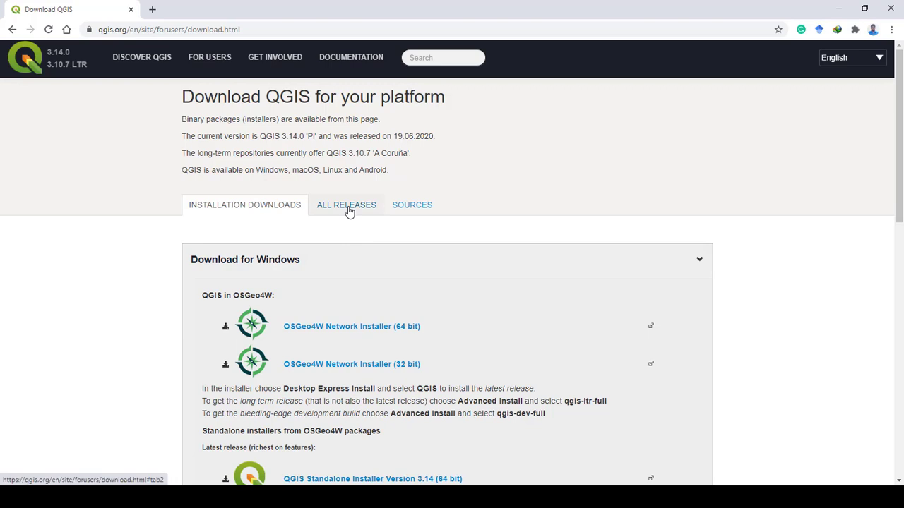
{"action": "left_click", "coordinate": [346, 205]}
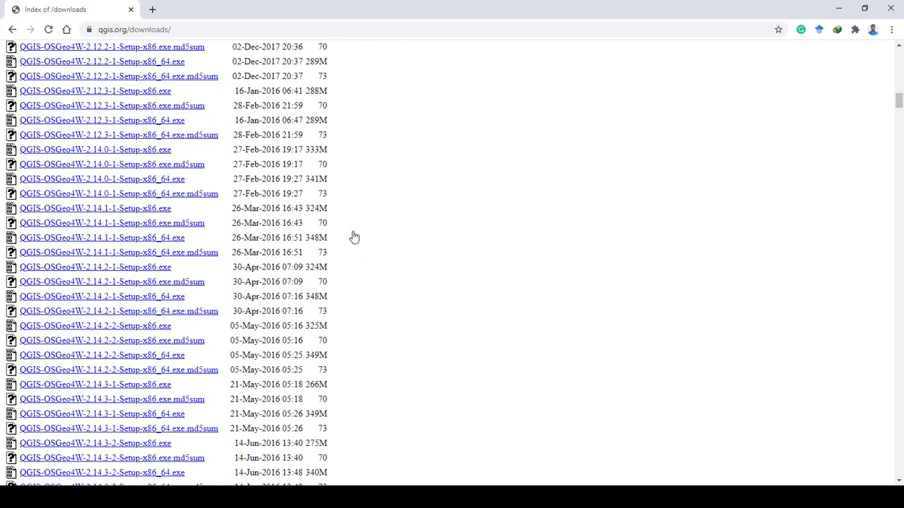
Scroll the downloads index to the 2020 OSGeo4W installers for 3.12 and 3.14.
{"action": "scroll", "scroll_direction": "down", "scroll_amount": 3}
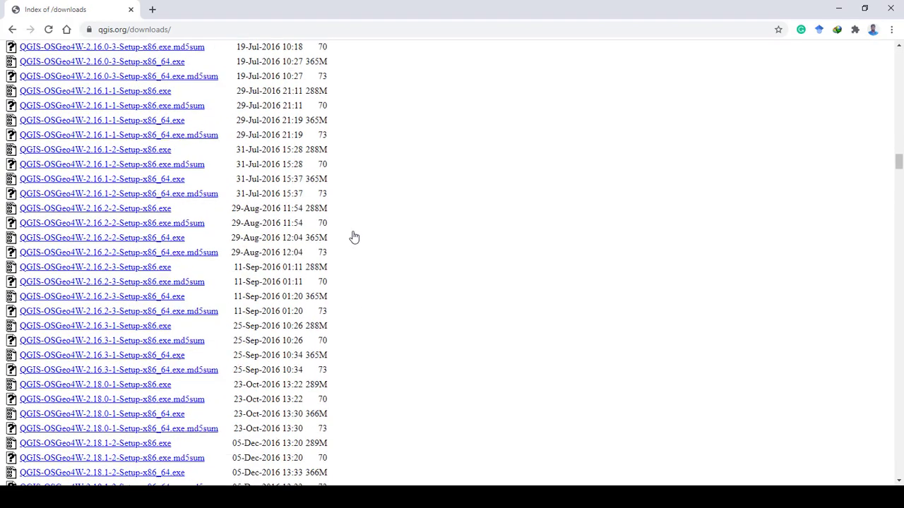
{"action": "scroll", "scroll_direction": "down", "scroll_amount": 3}
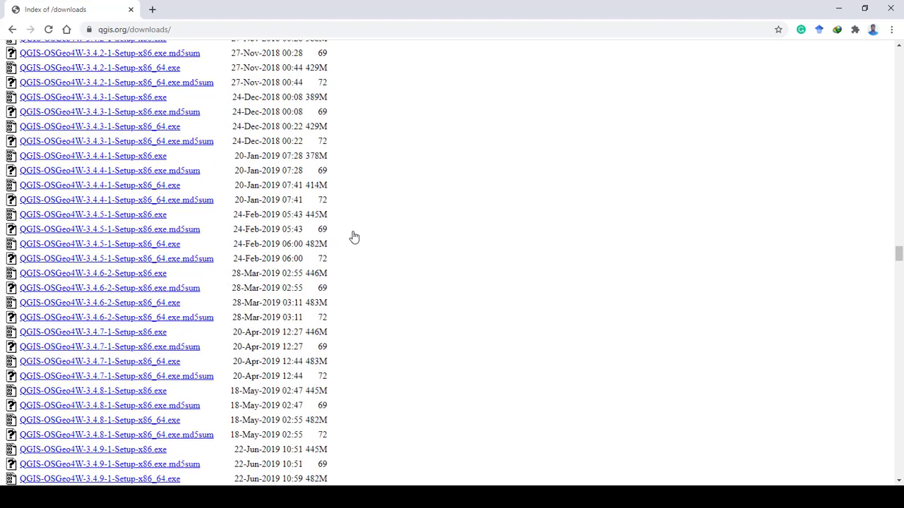
{"action": "scroll", "scroll_direction": "down", "scroll_amount": 3}
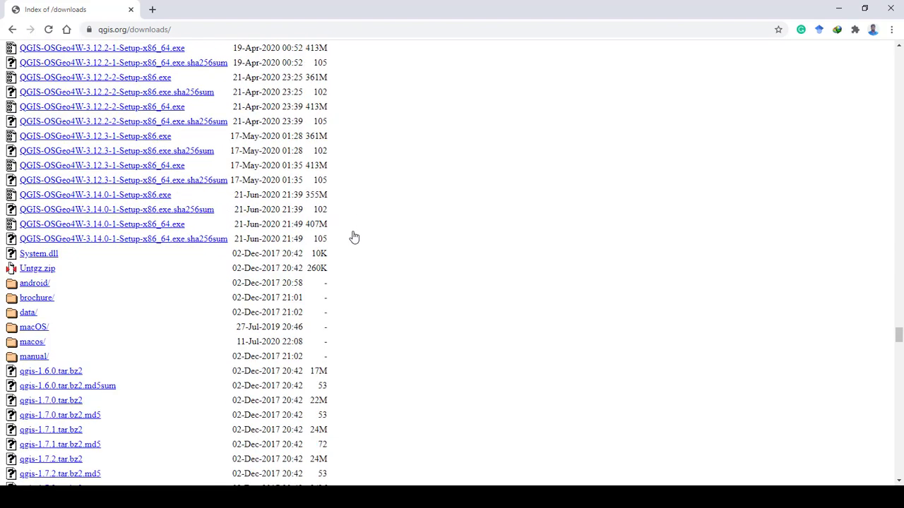
{"action": "scroll", "scroll_direction": "up", "scroll_amount": 3}
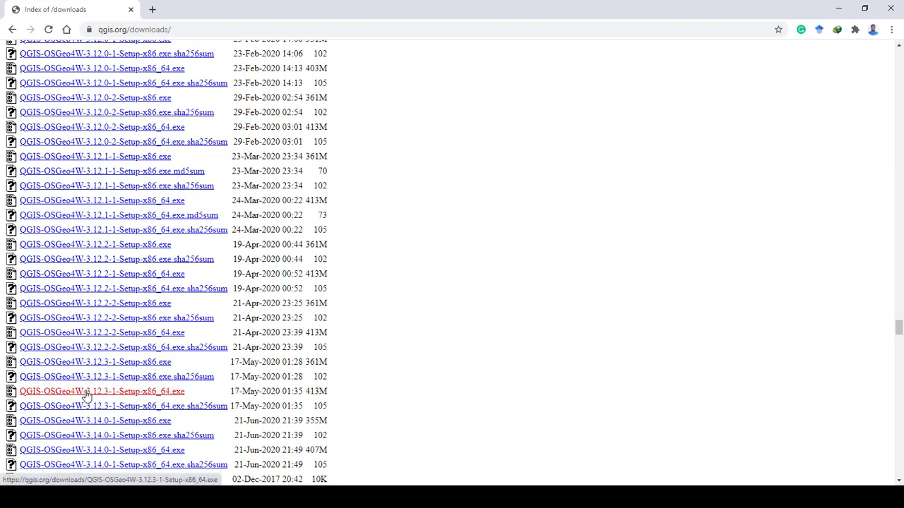
Download QGIS-OSGeo4W-3.12.3-1-Setup-x86_64.exe from the downloads index.
{"action": "left_click", "coordinate": [103, 391]}
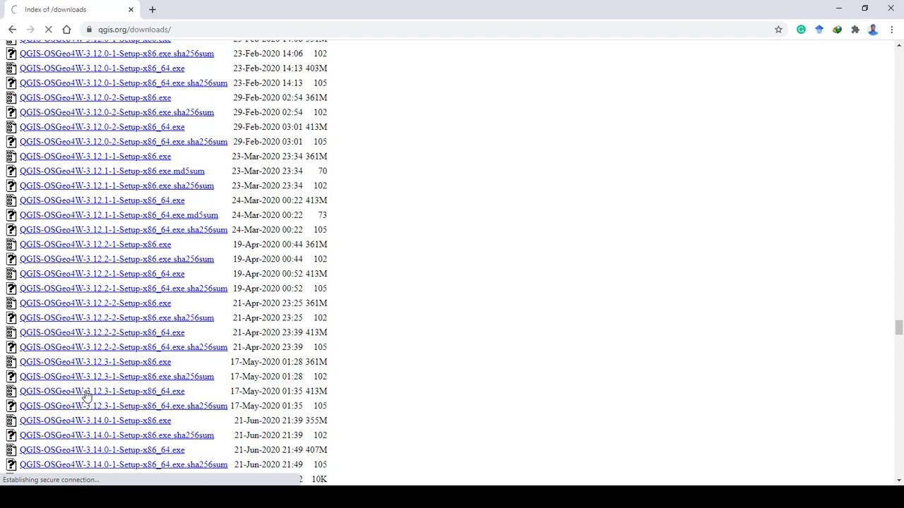